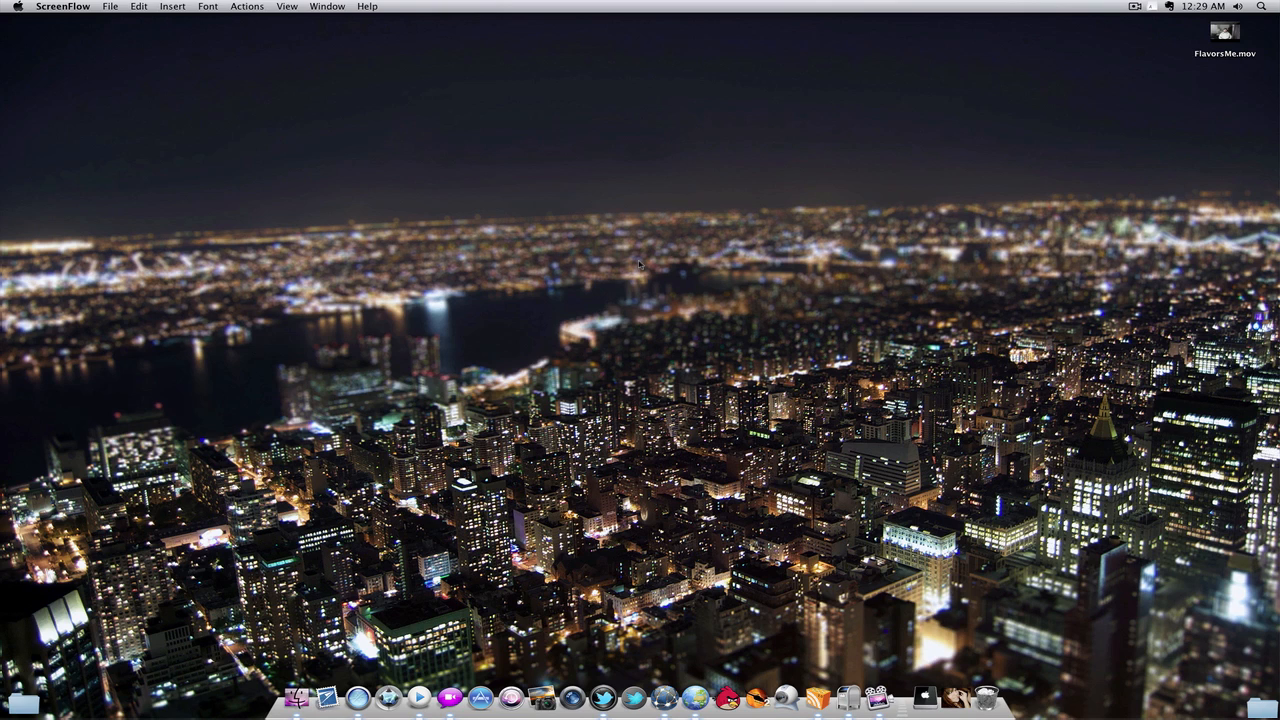
mouse_move(553, 289)
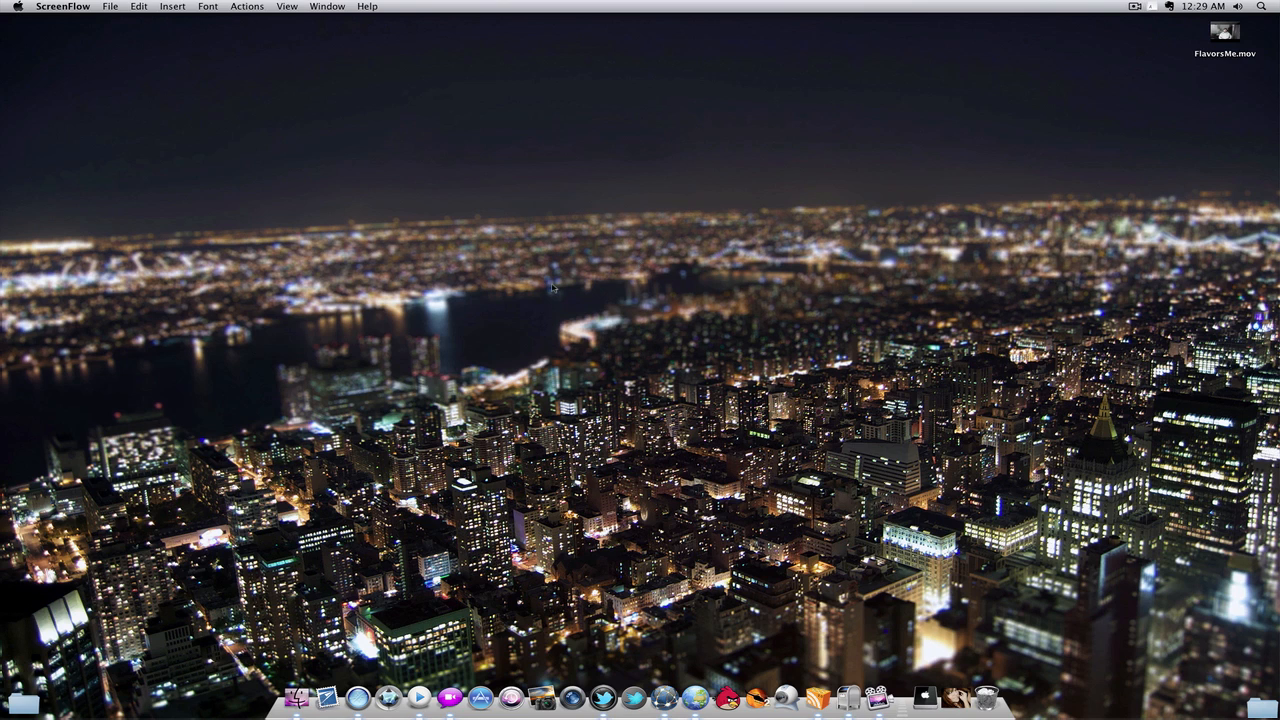
- Open a Terminal window plus a Finder window showing the Pictures folder
type("t")
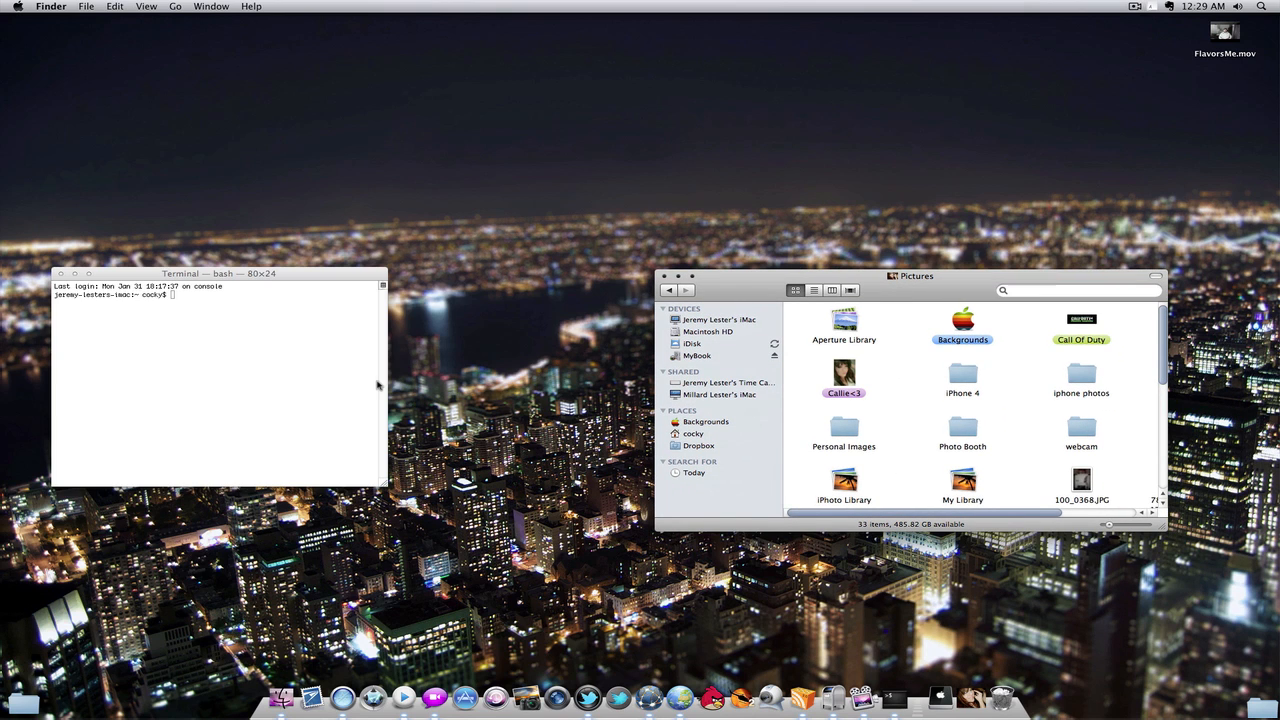
- Change into ~/Pictures/iPhoto Library and run 'for dbase in *.db; do sqlite3 $dbase "vacuum;"; done'
left_click(1081, 323)
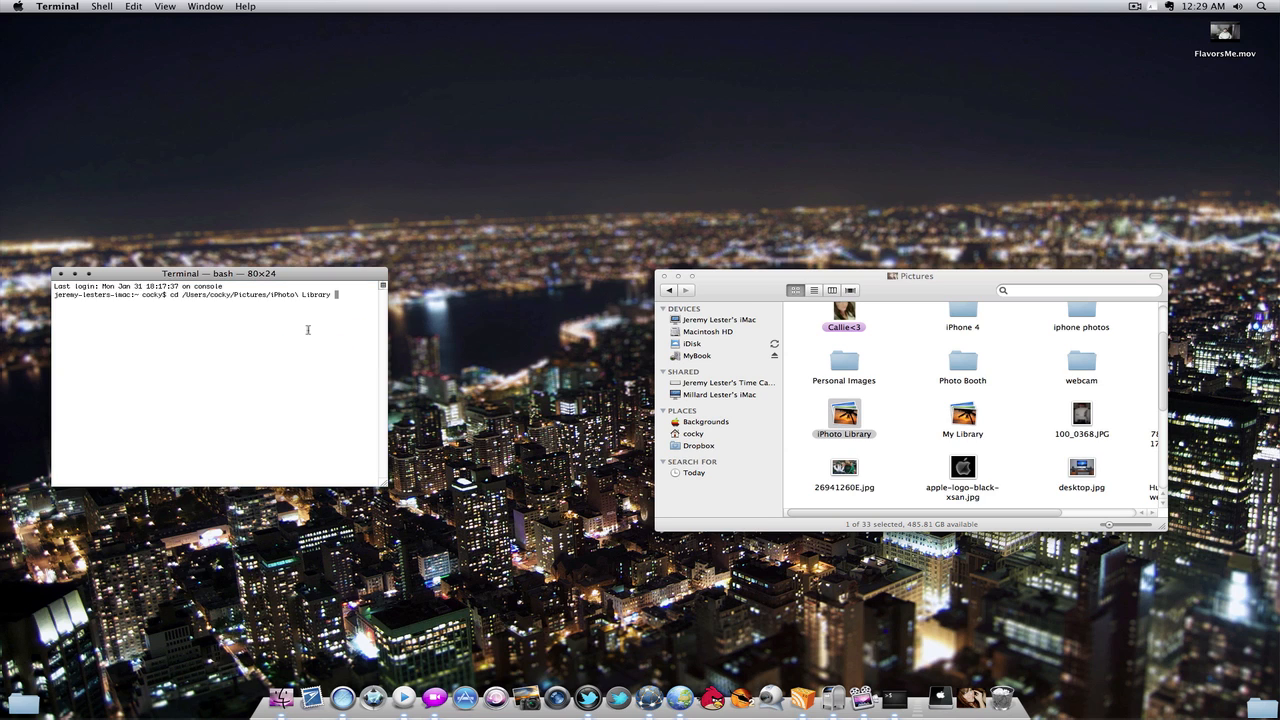
key("Return")
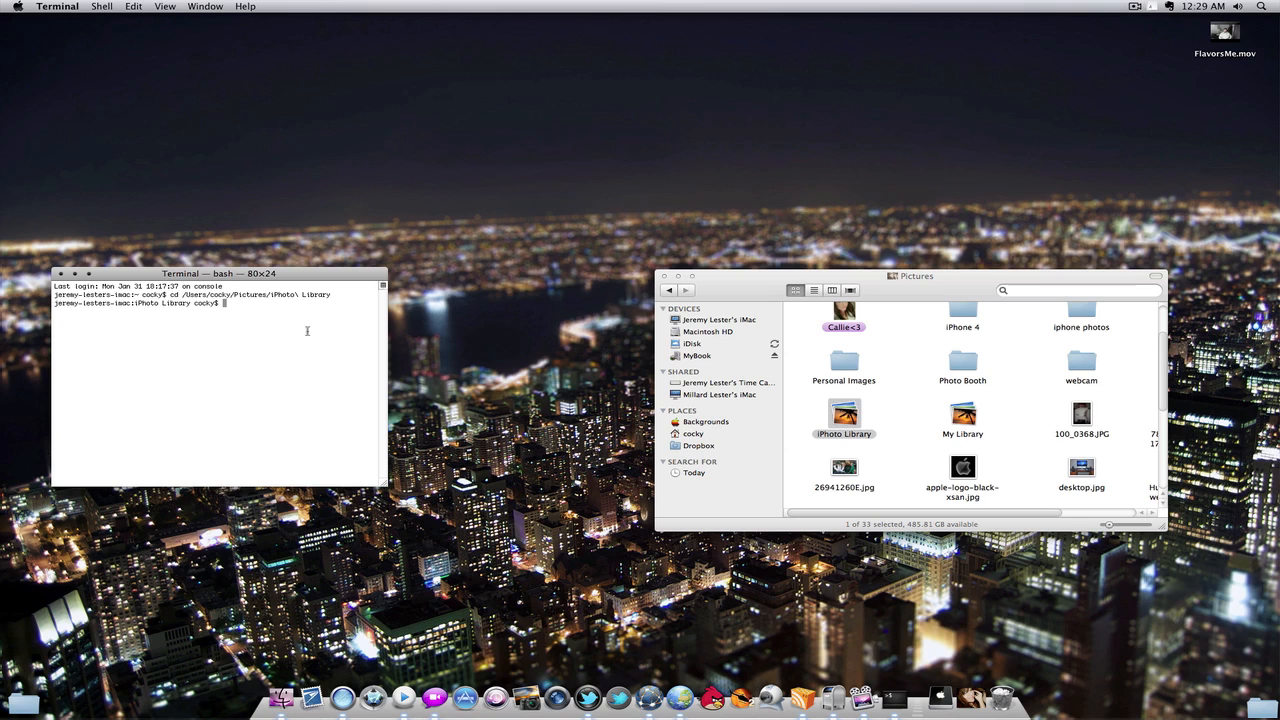
type("for dbase in *.db; do sqlite3 $dbase \"vacuum;\"; done")
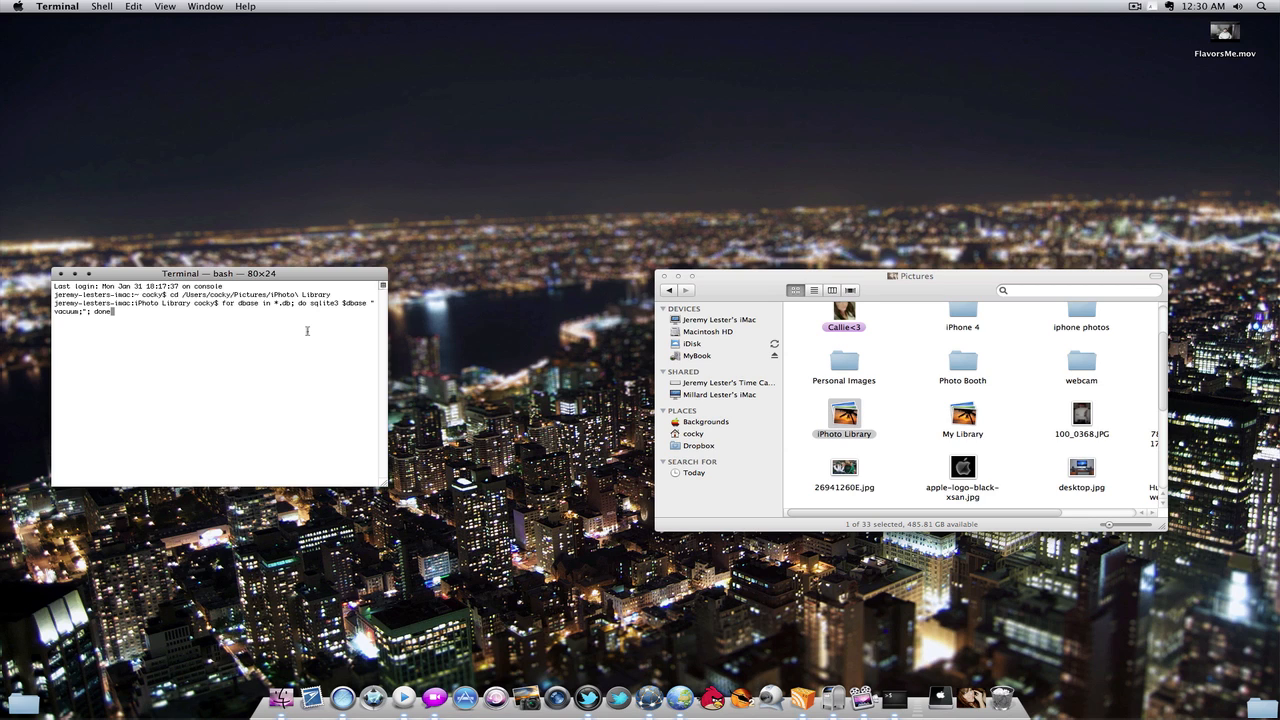
key("Return")
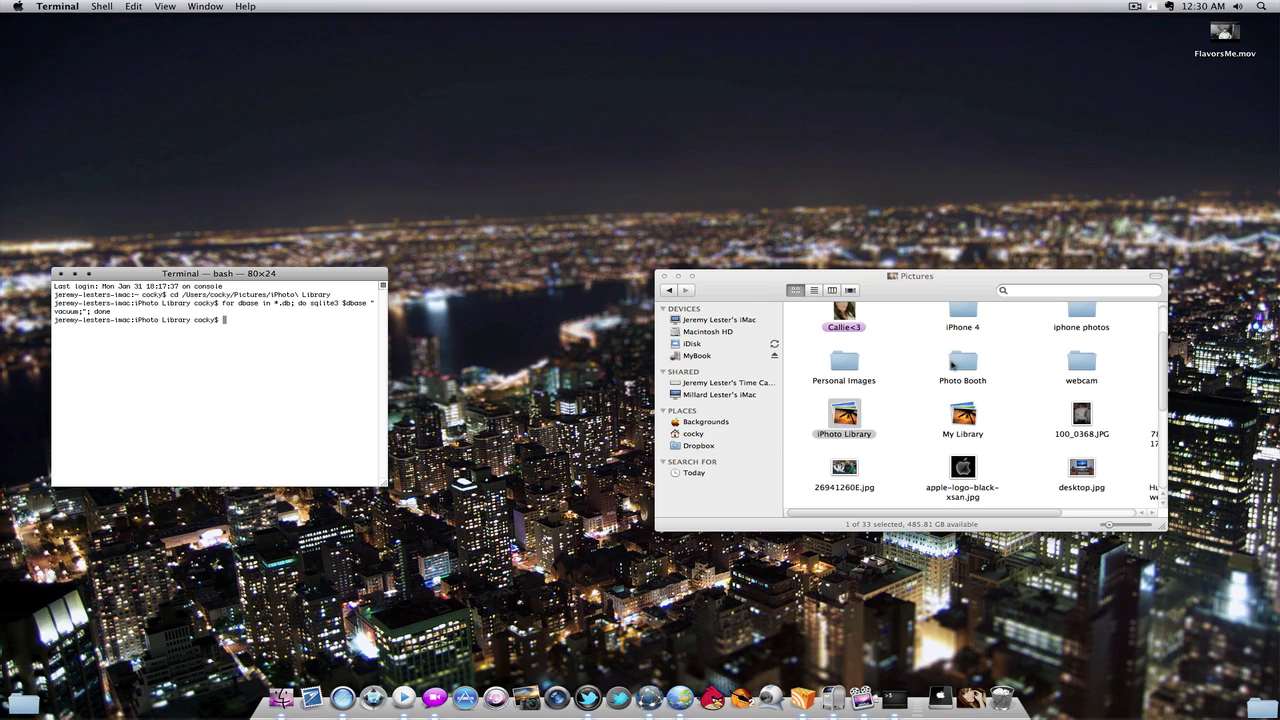
mouse_move(798, 414)
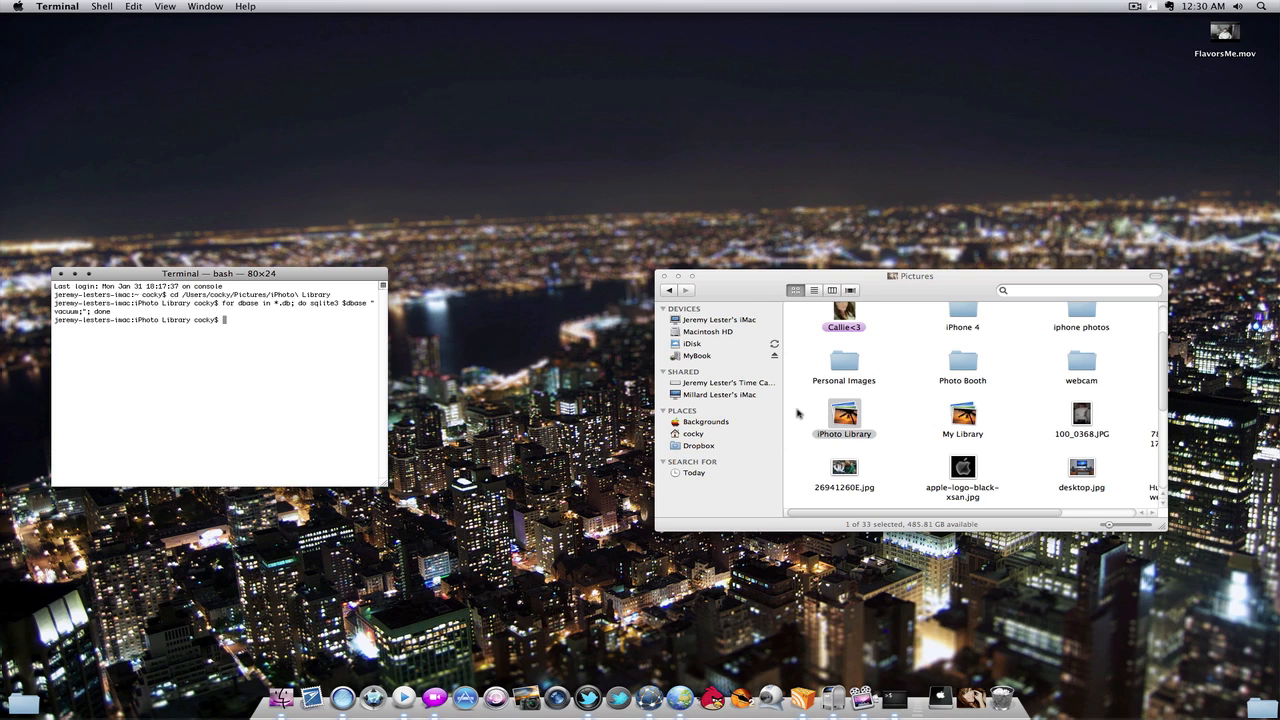
- Change into the My Library folder, dragged in from Finder, and run the sqlite3 vacuum loop
type("c")
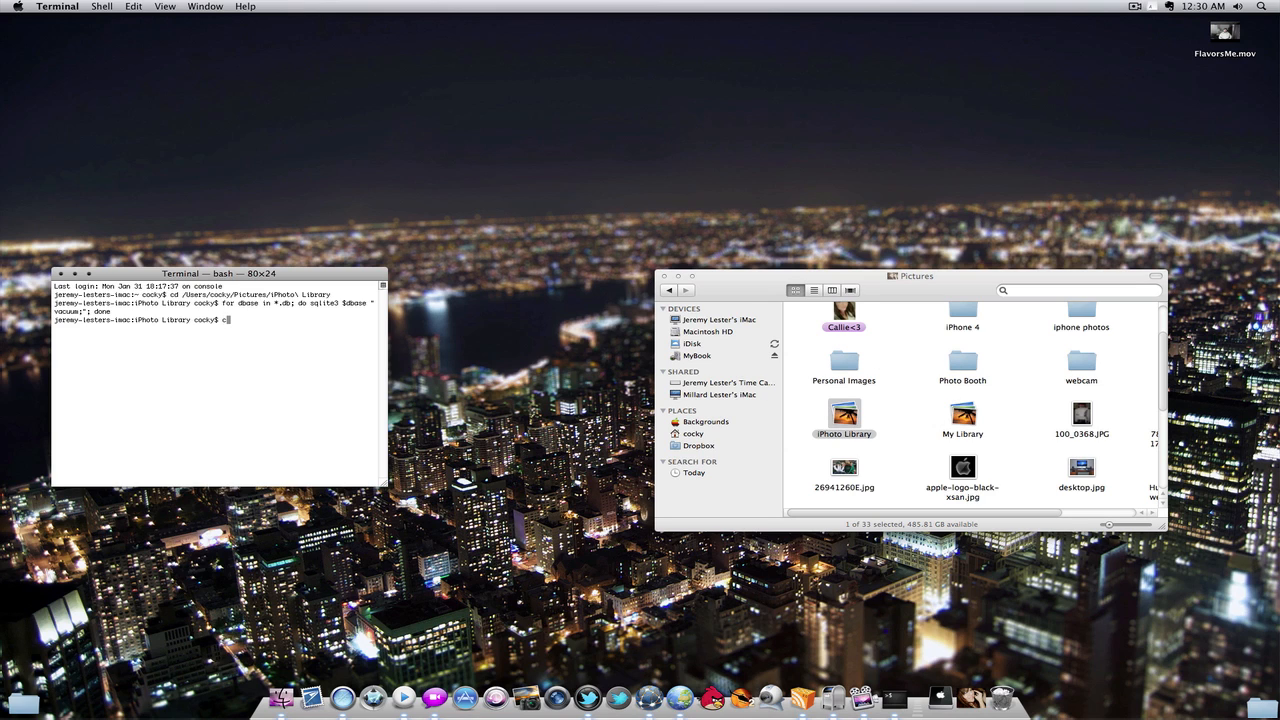
left_click(962, 414)
type("for dbase in *.db; do sqlite3 $dbase \"vacuum;\"; done")
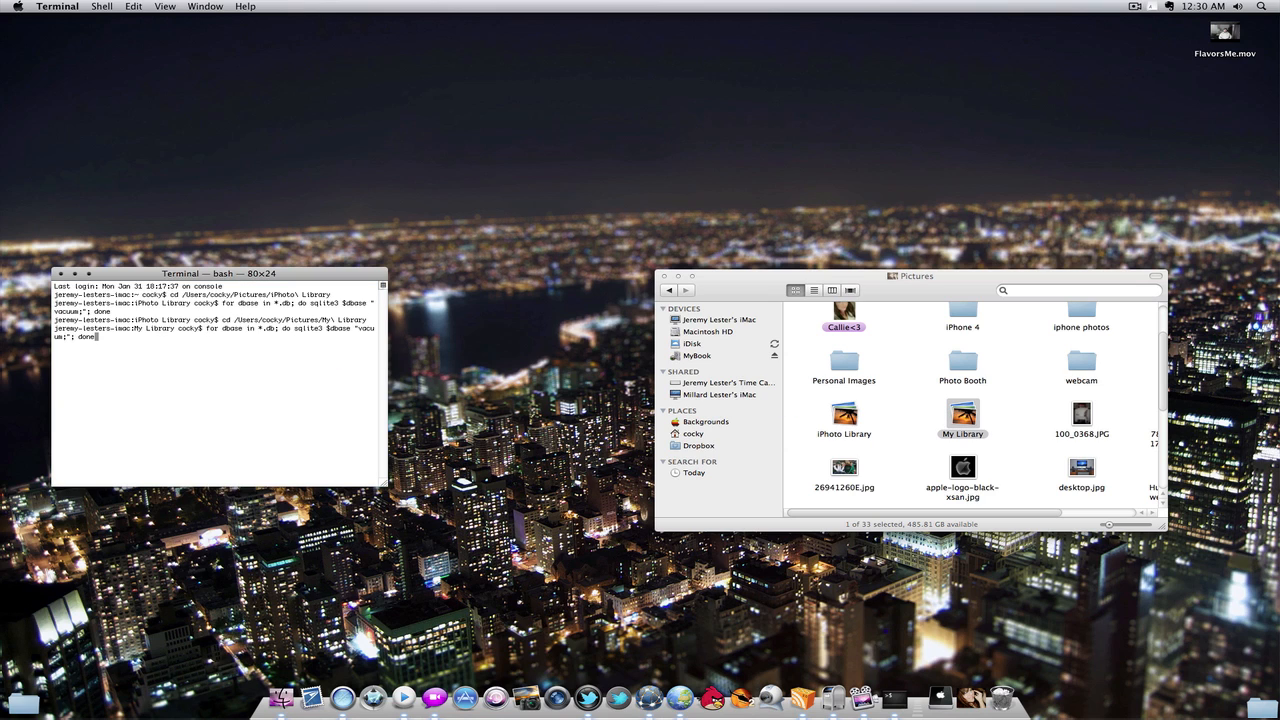
key("Return")
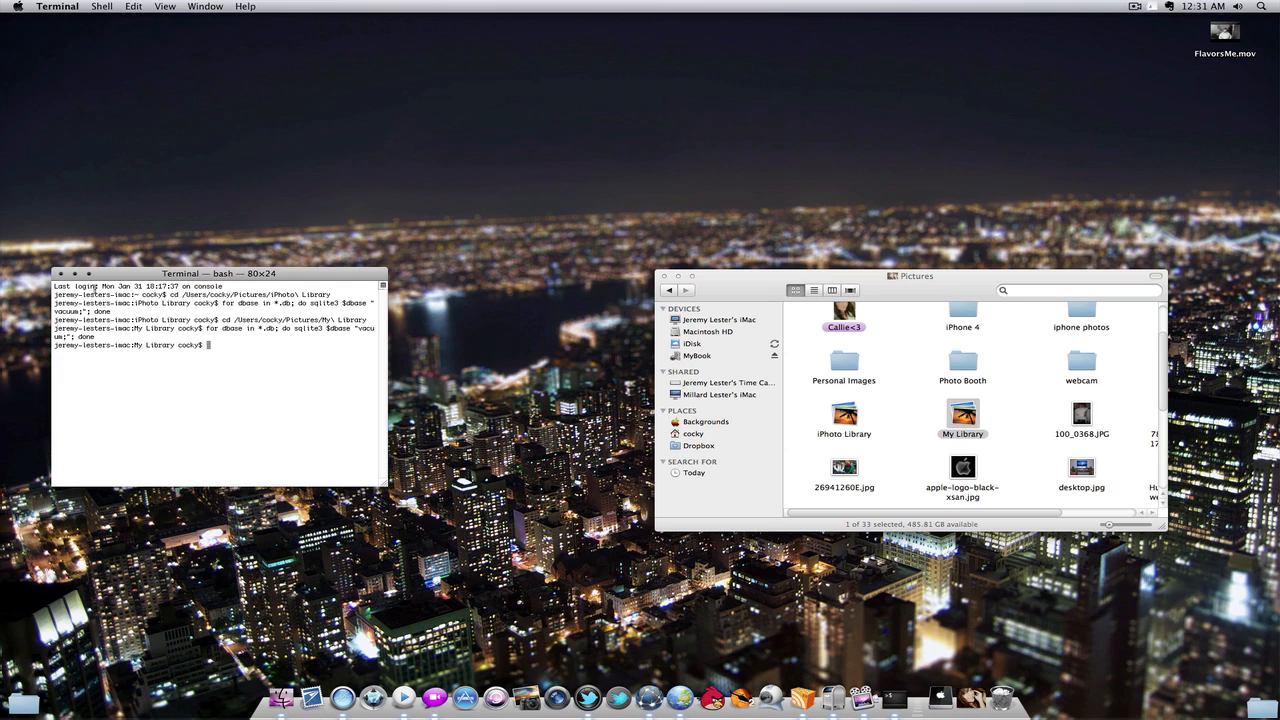
mouse_move(375, 274)
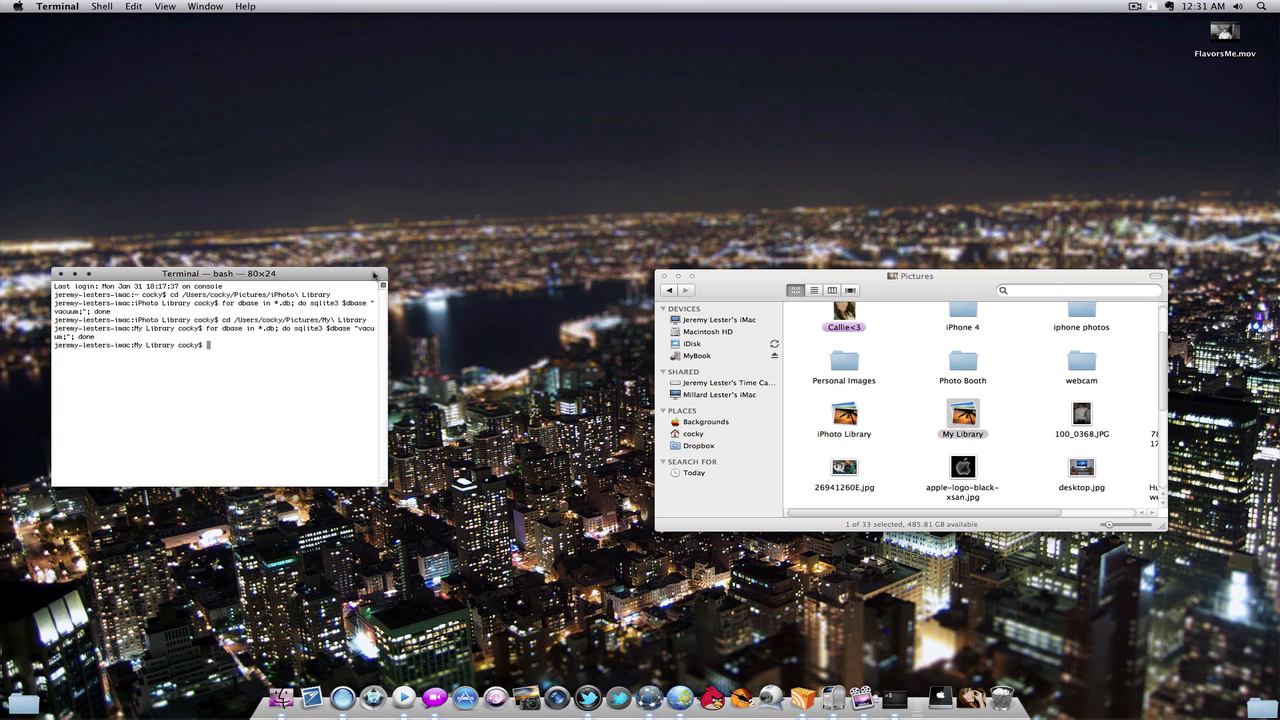
mouse_move(943, 154)
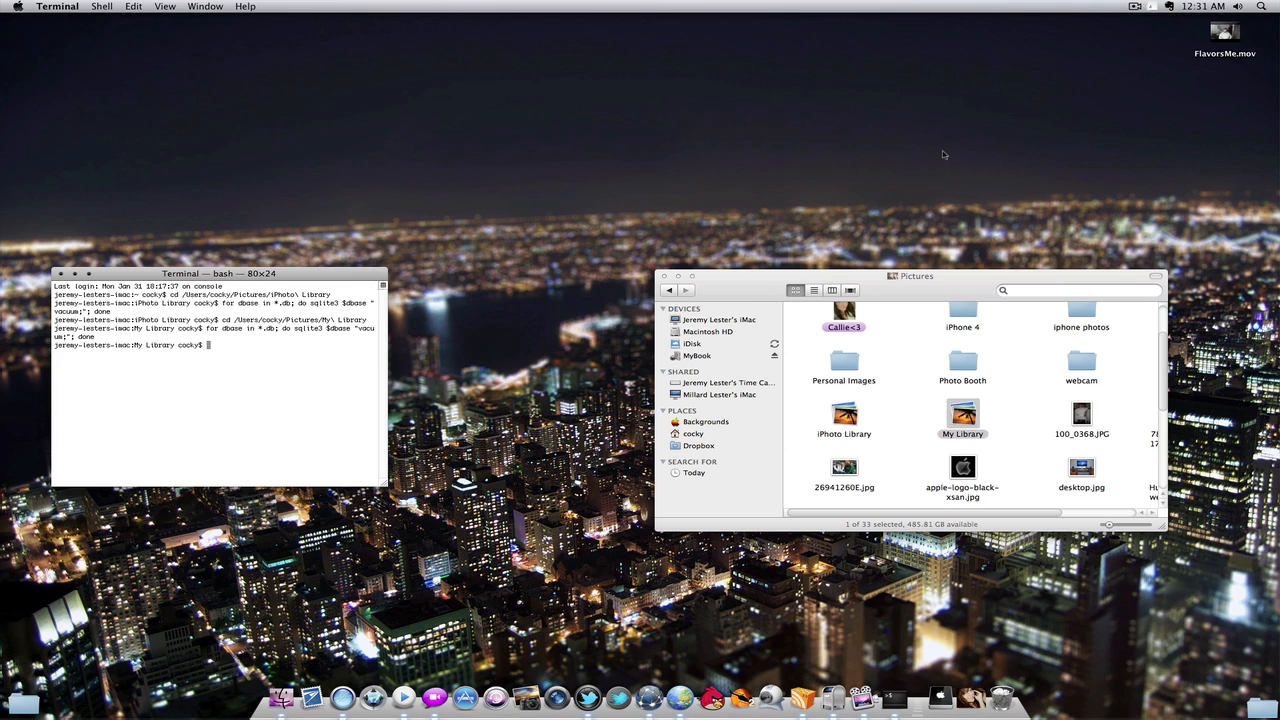
mouse_move(1126, 15)
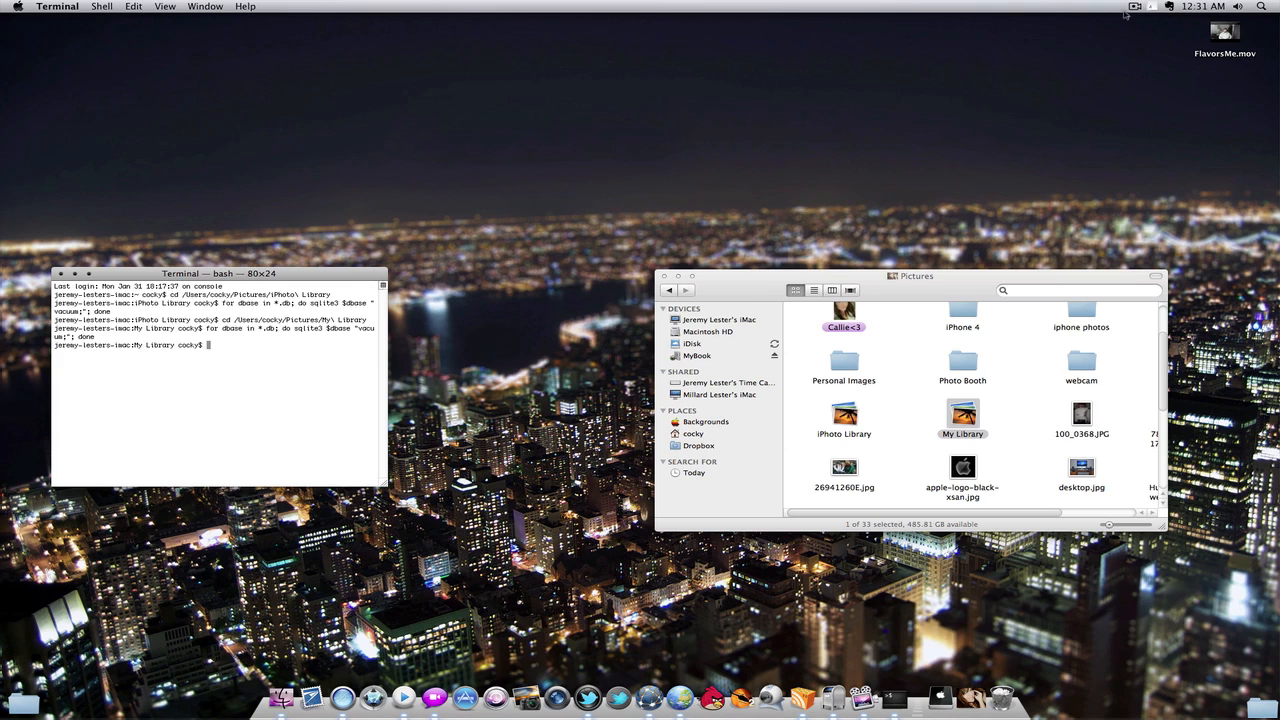